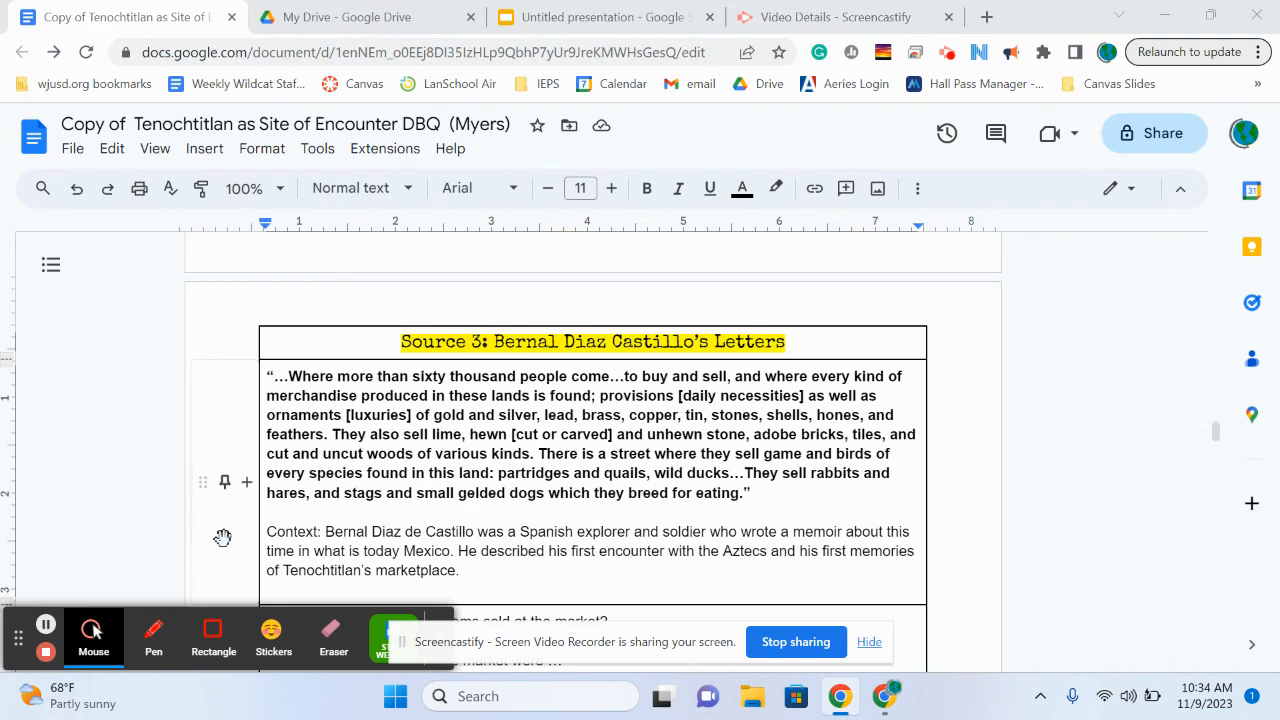
Insert '3' before 'luxury' in Source 3 question A, then scroll down.
scroll("down", 3)
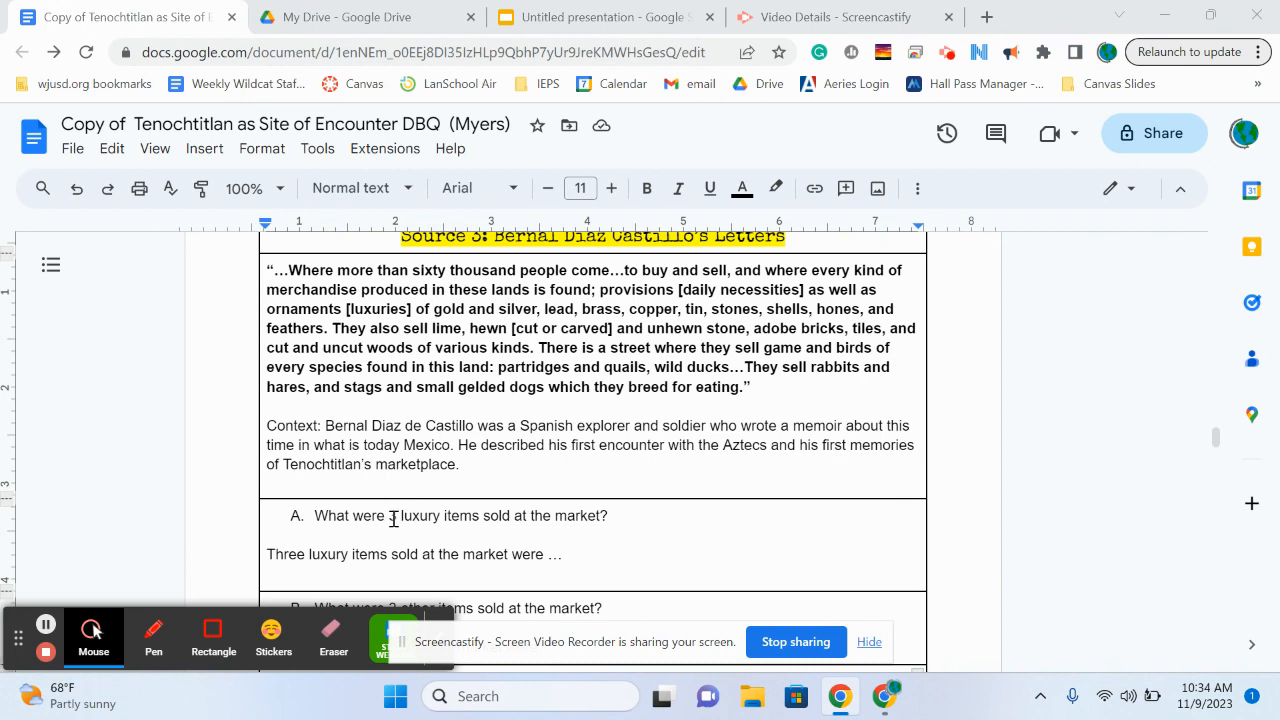
type("3")
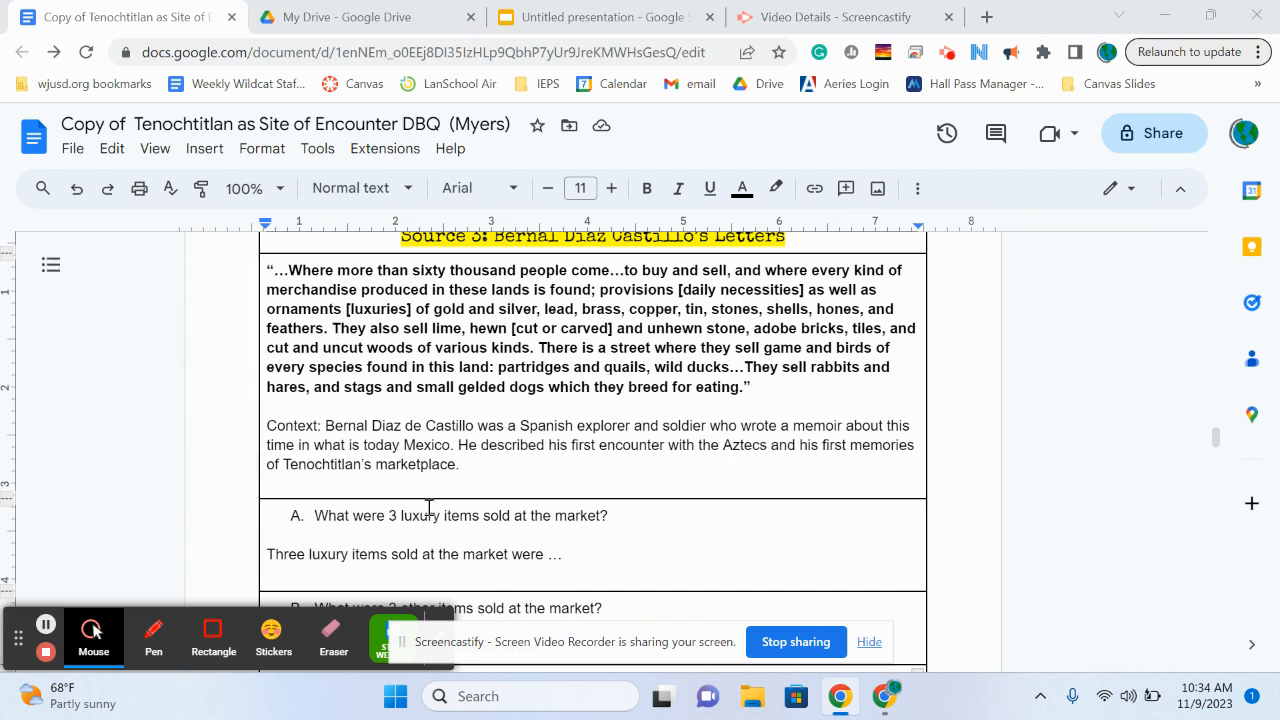
scroll("down", 3)
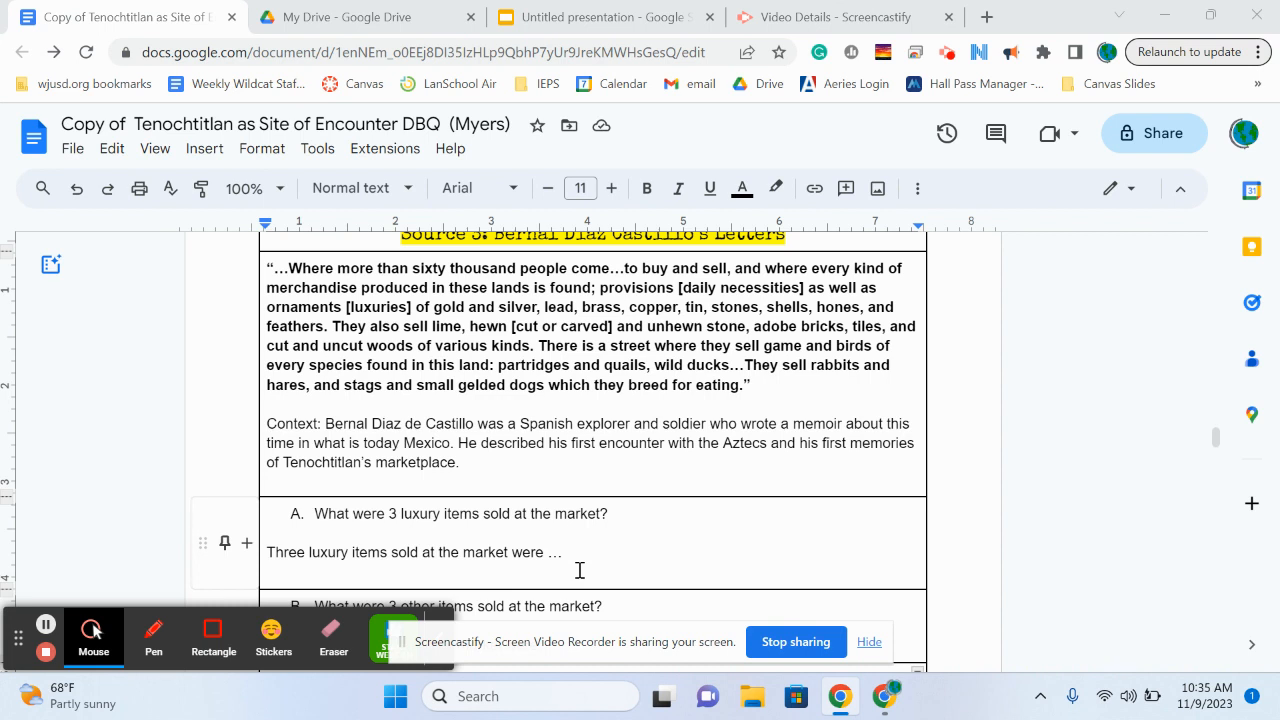
scroll("down", 3)
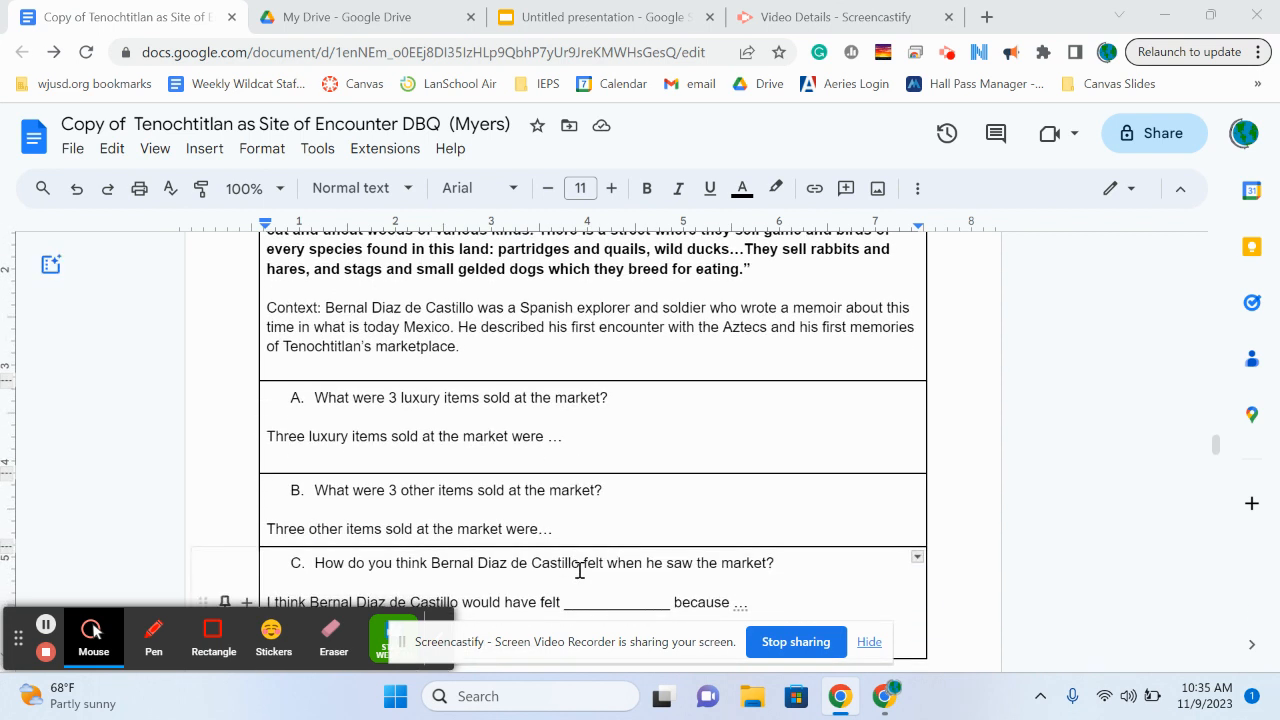
scroll("down", 3)
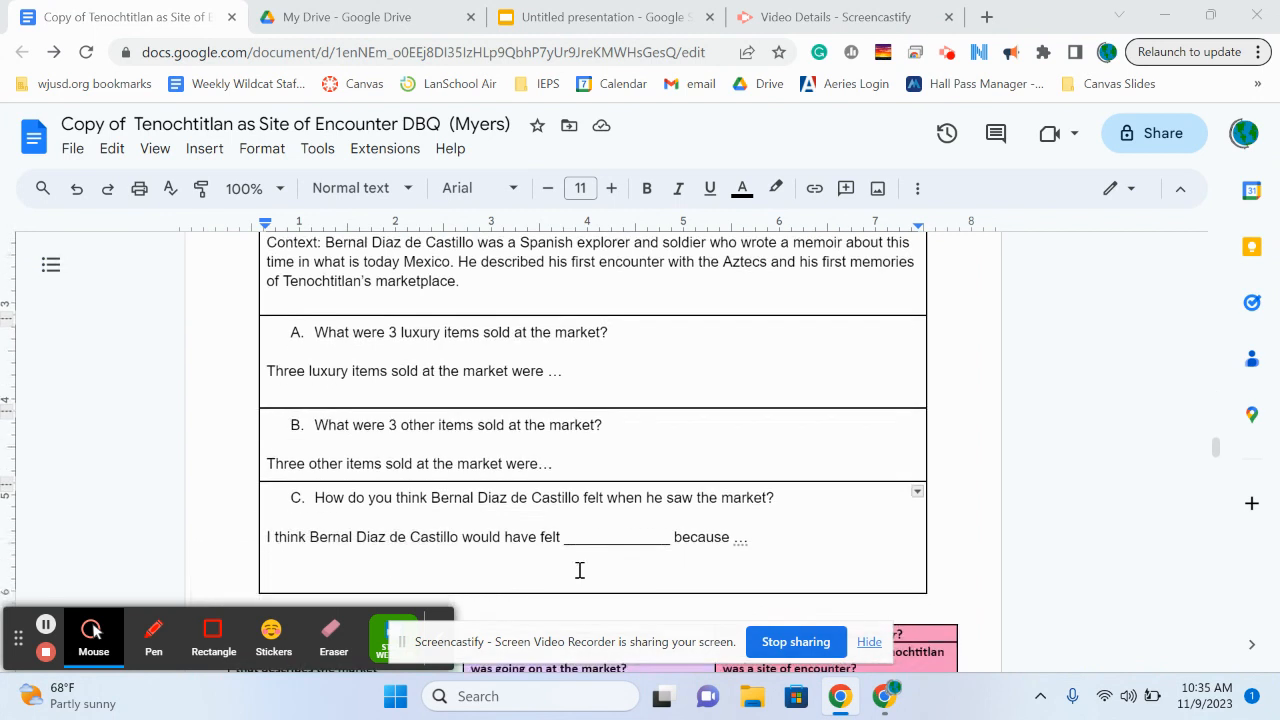
scroll("down", 3)
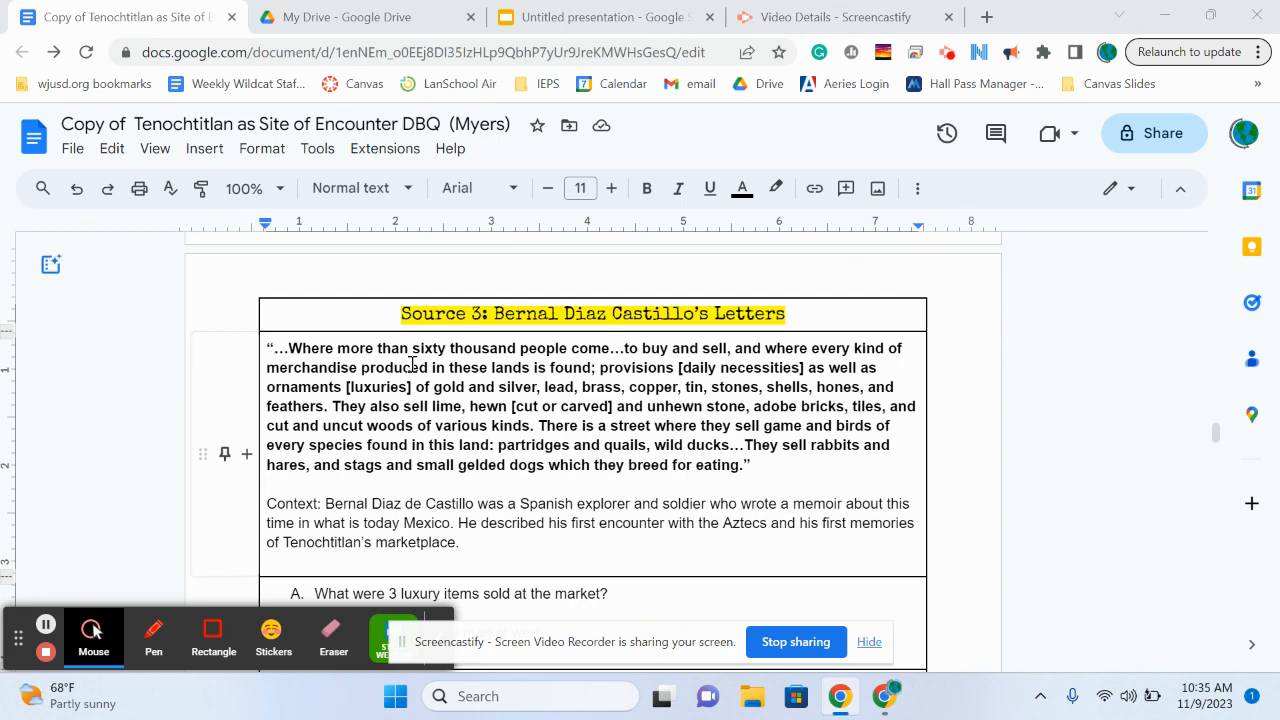
scroll("down", 3)
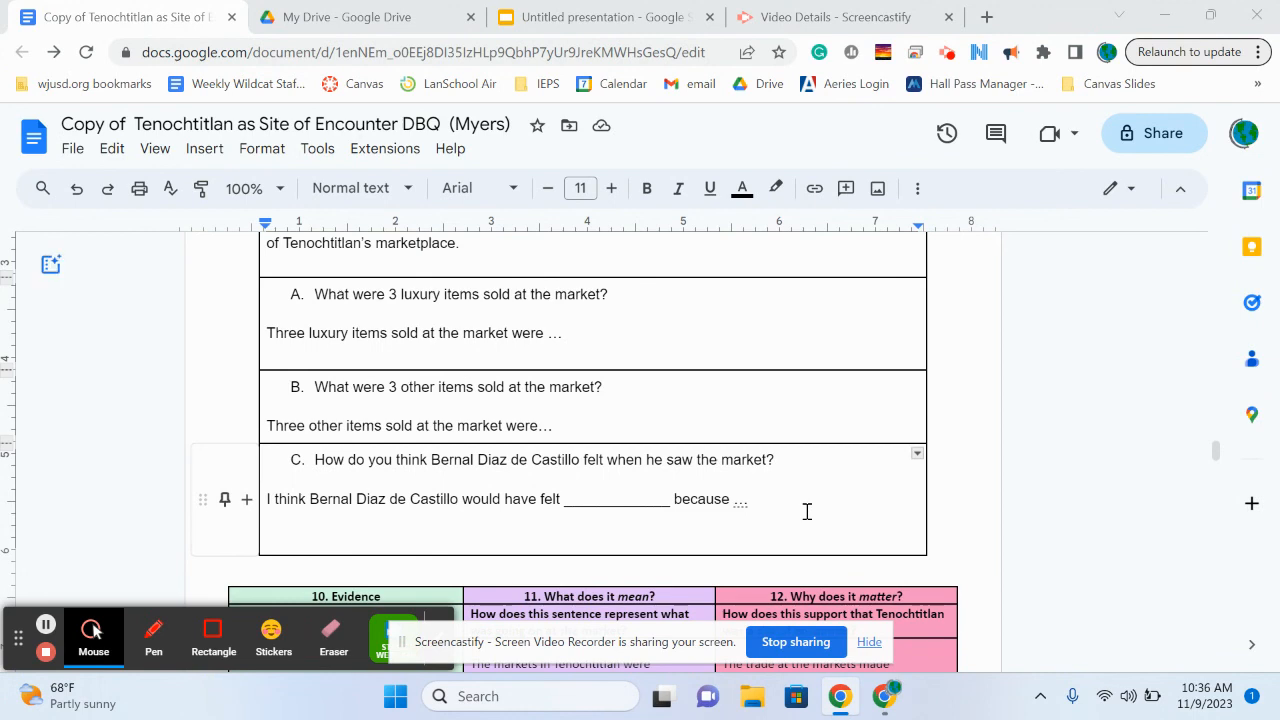
scroll("down", 3)
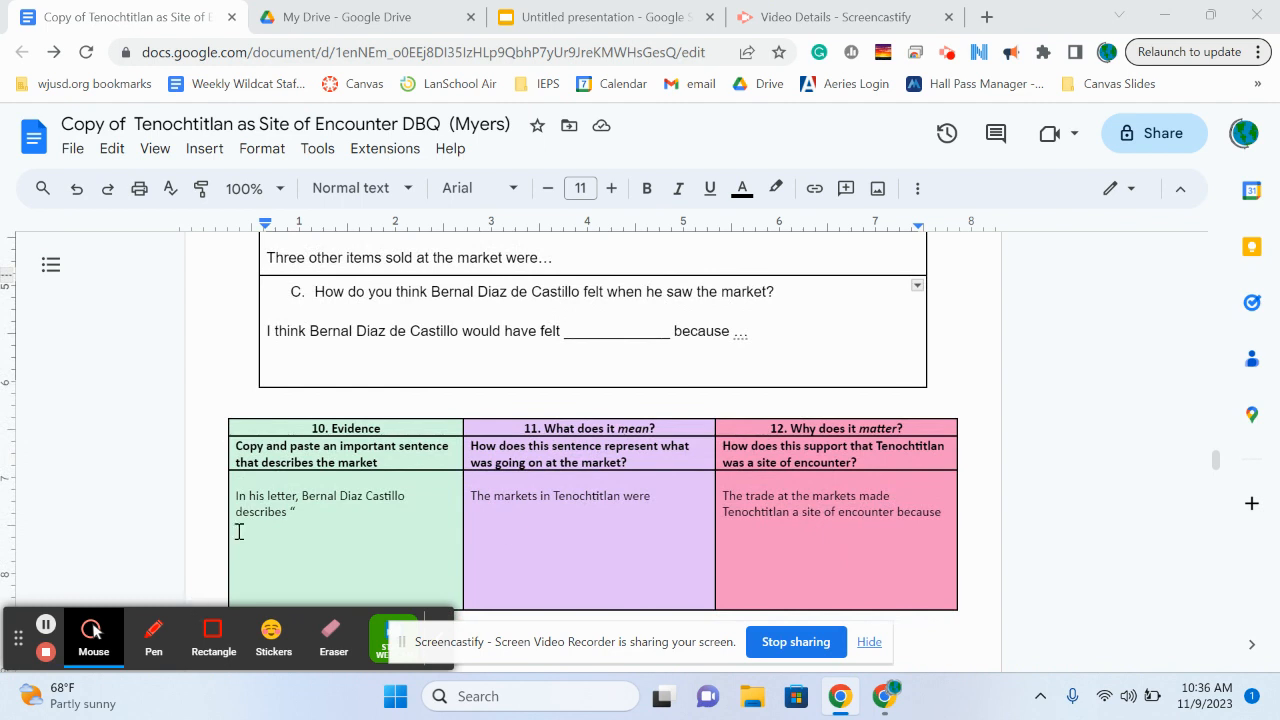
mouse_move(315, 527)
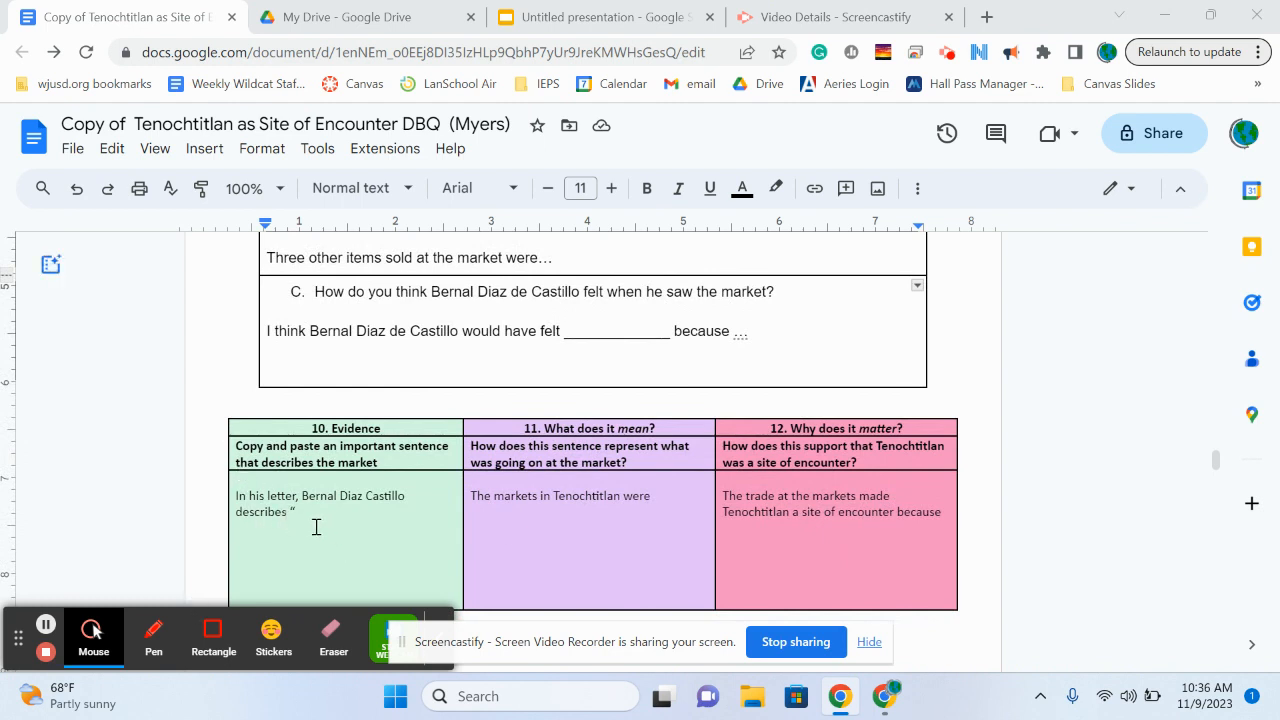
scroll("down", 3)
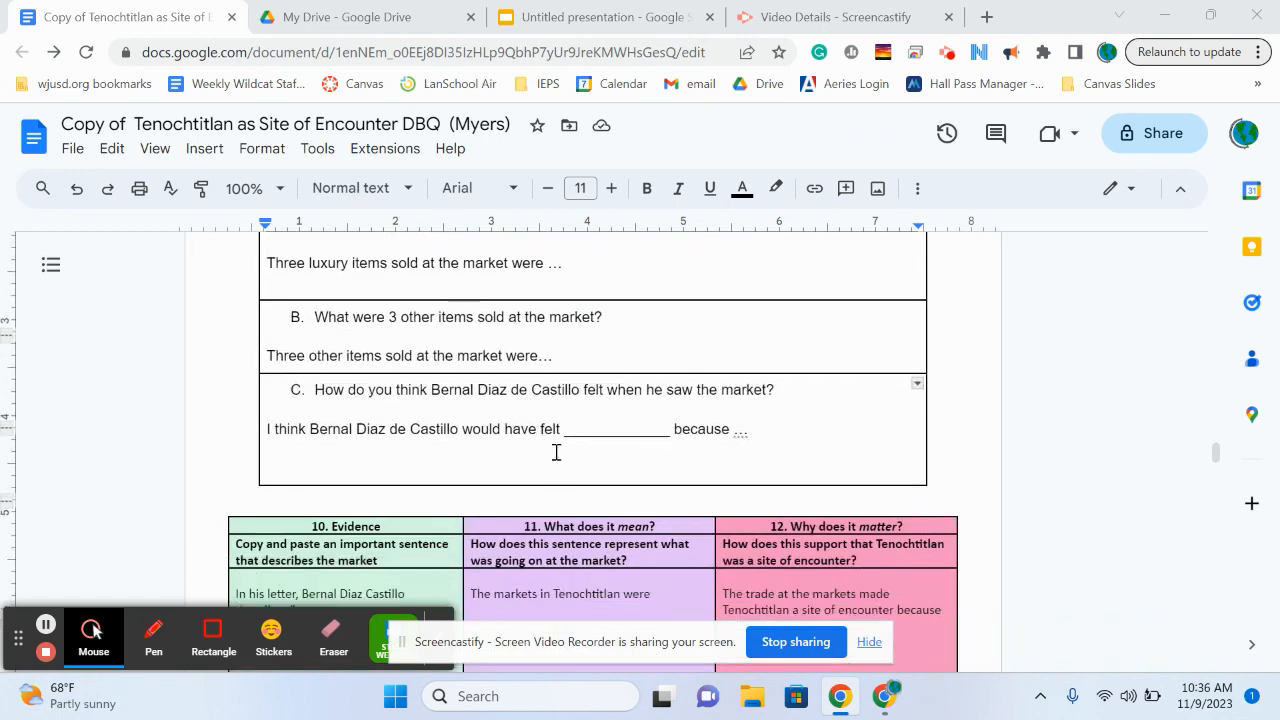
Paste a blank line after 'describes "' and add a closing quotation mark.
right_click(300, 493)
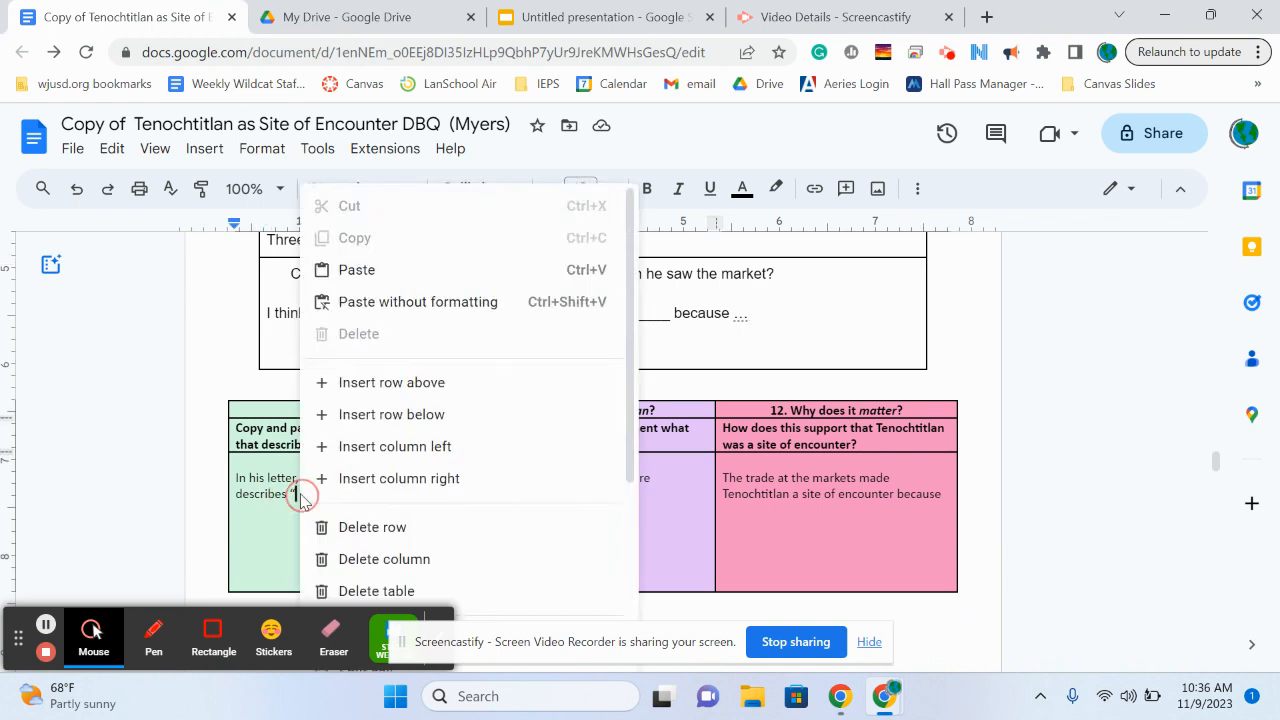
left_click(301, 497)
type("________")
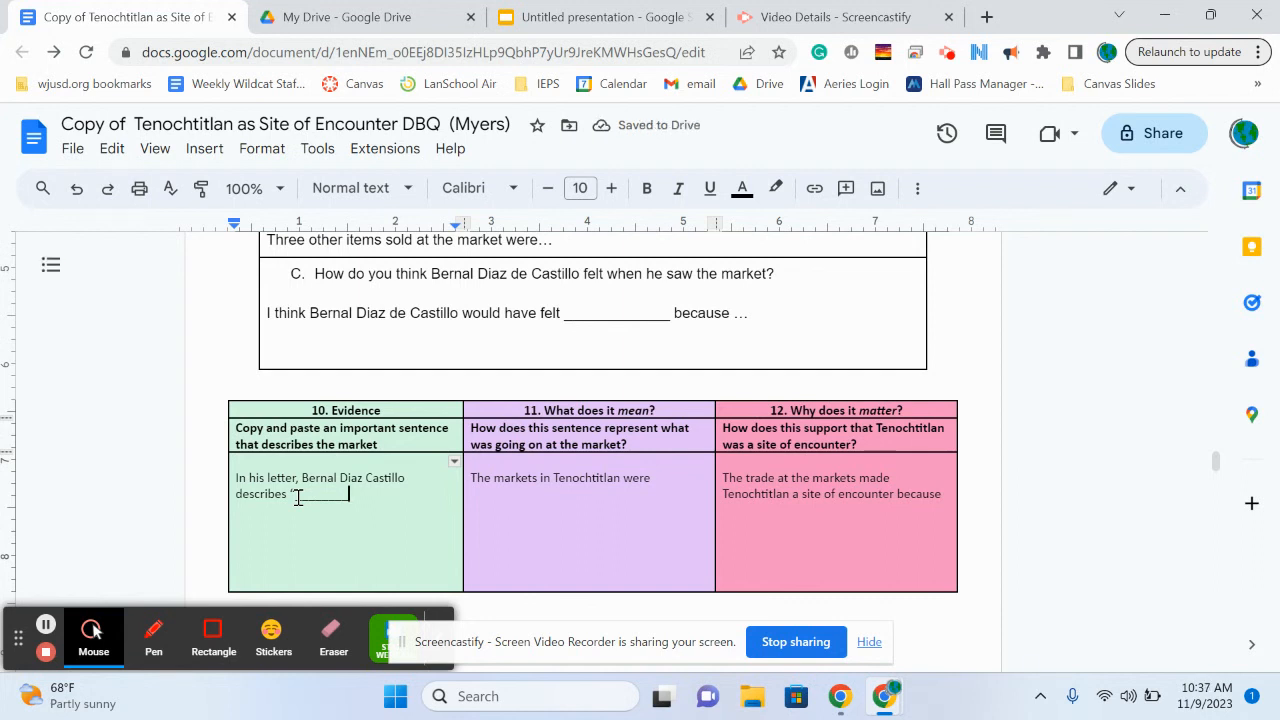
type("\"")
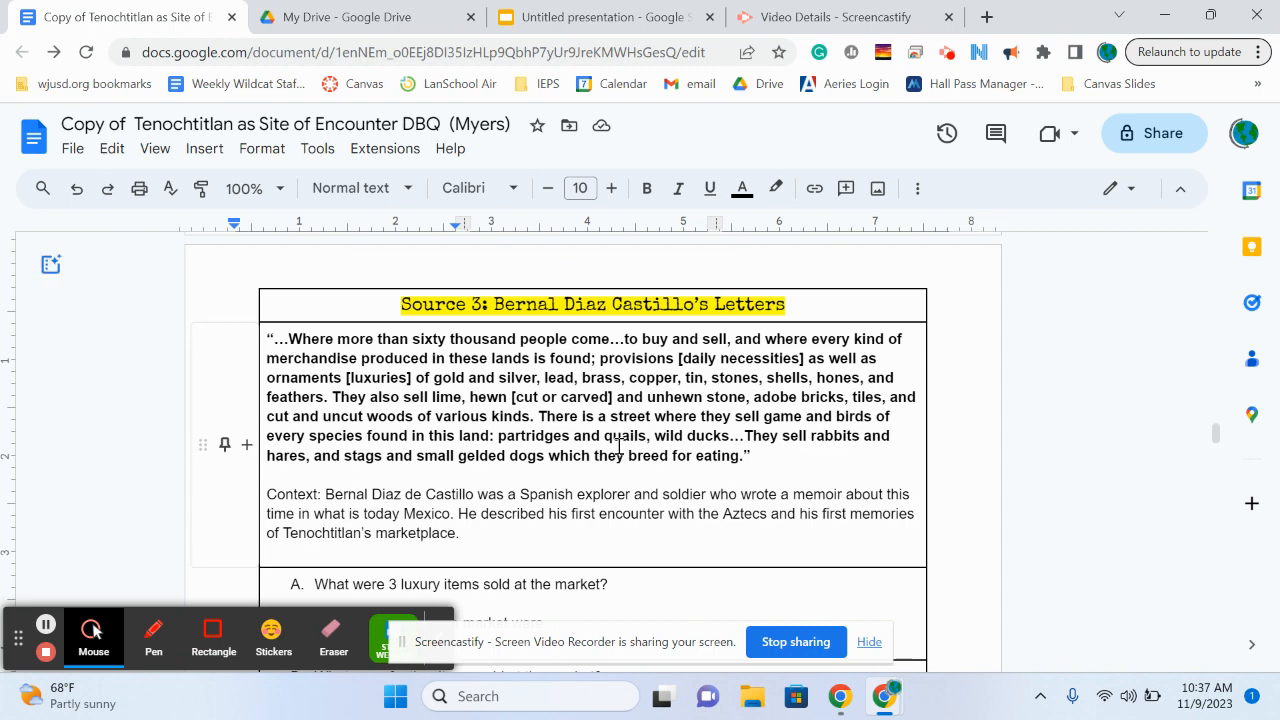
scroll("down", 3)
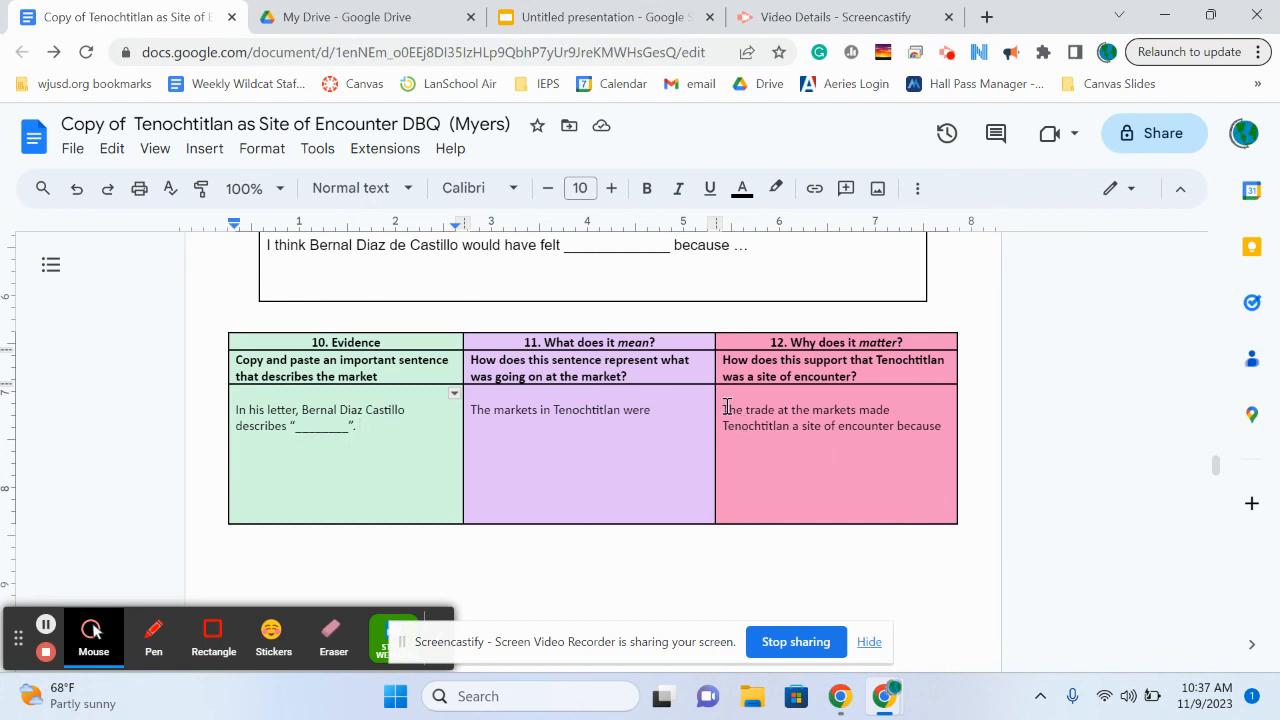